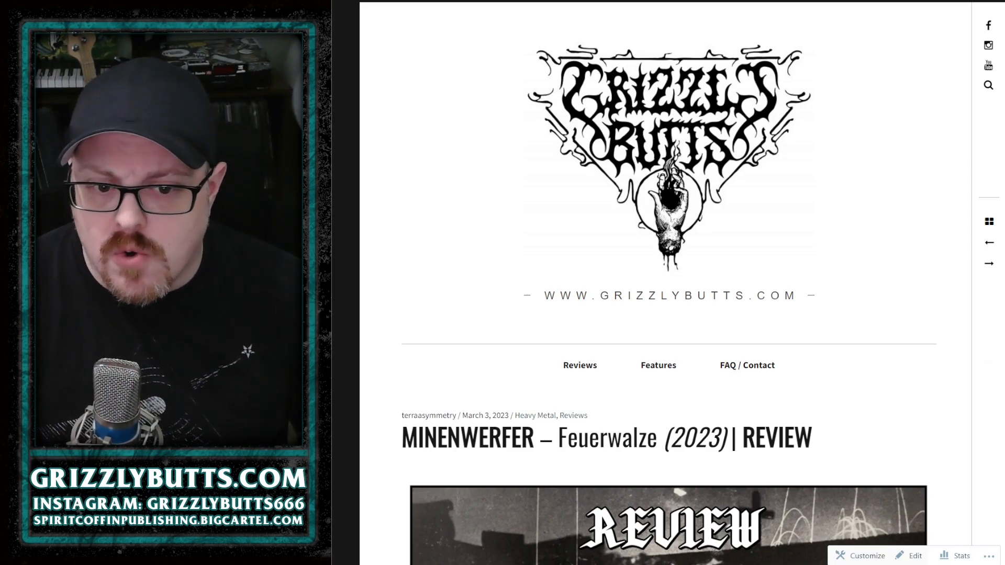
scroll(down, 3)
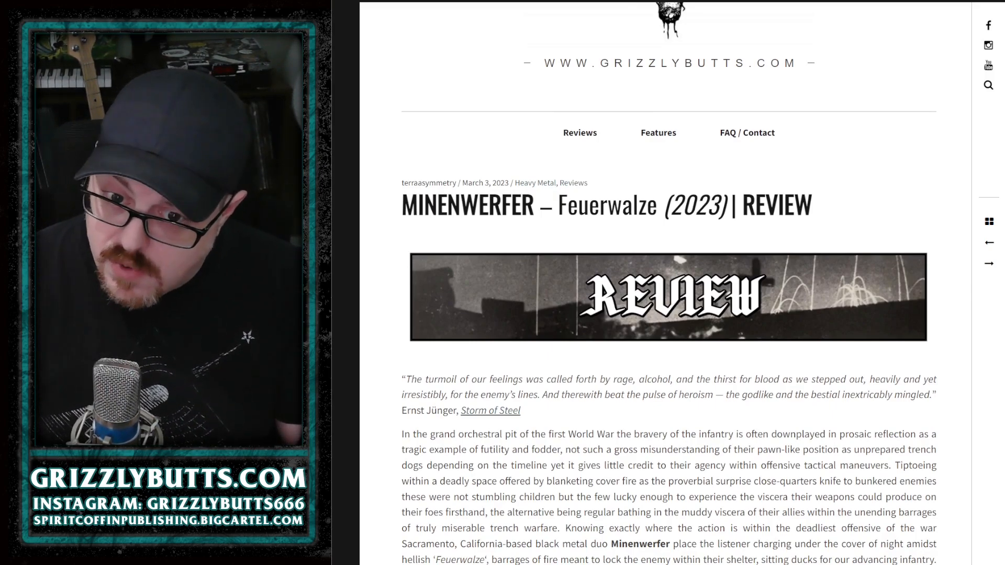
scroll(down, 3)
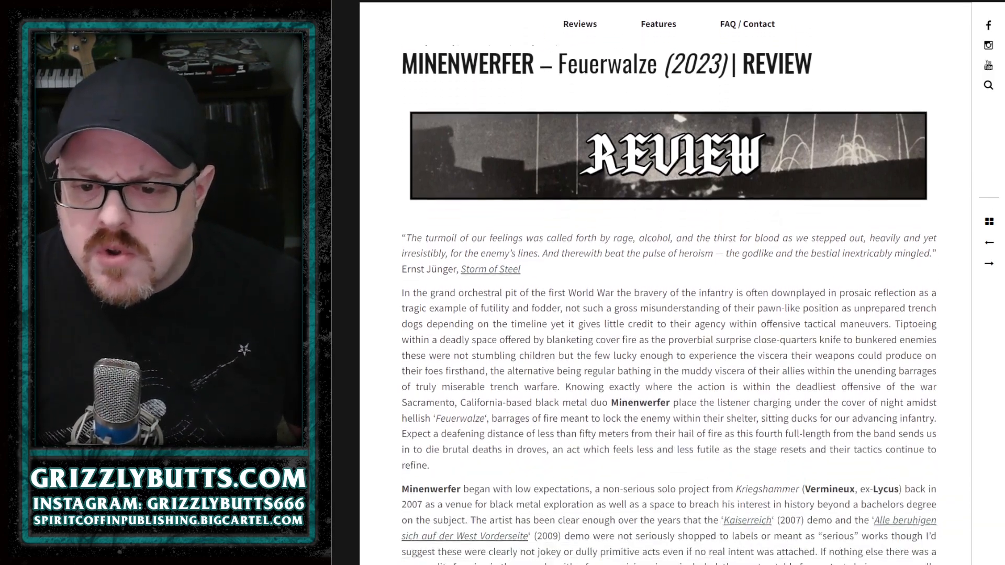
scroll(down, 3)
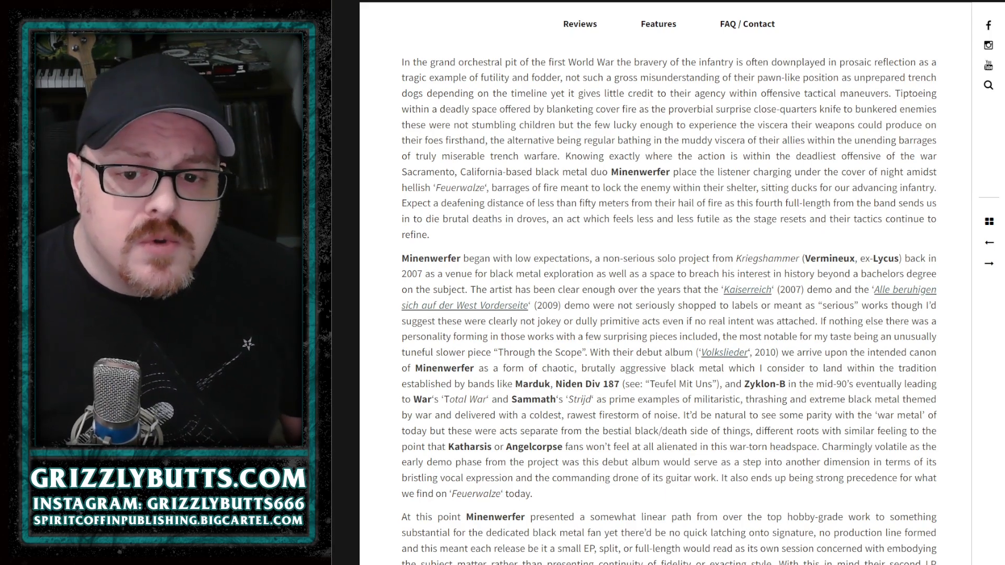
scroll(down, 3)
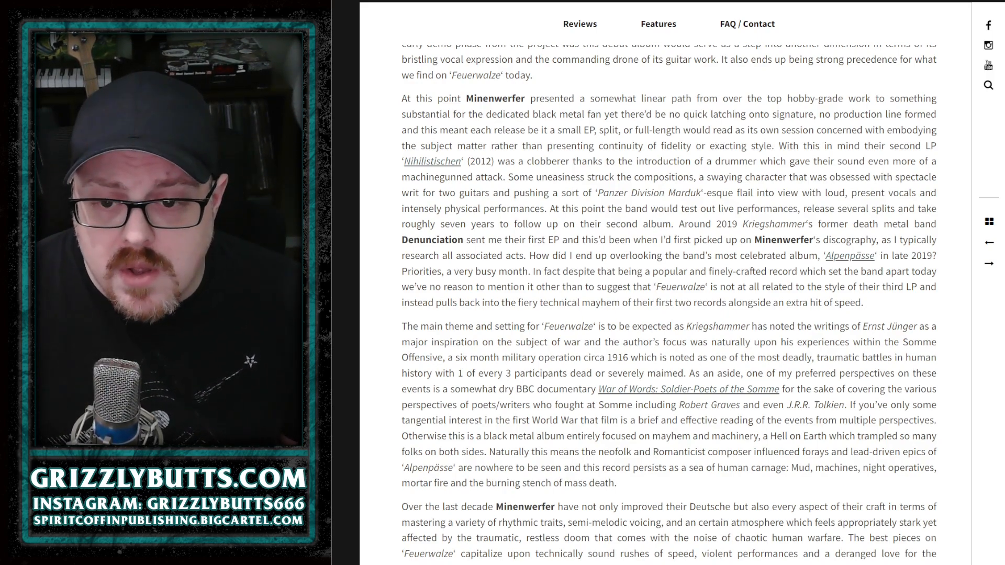
scroll(down, 3)
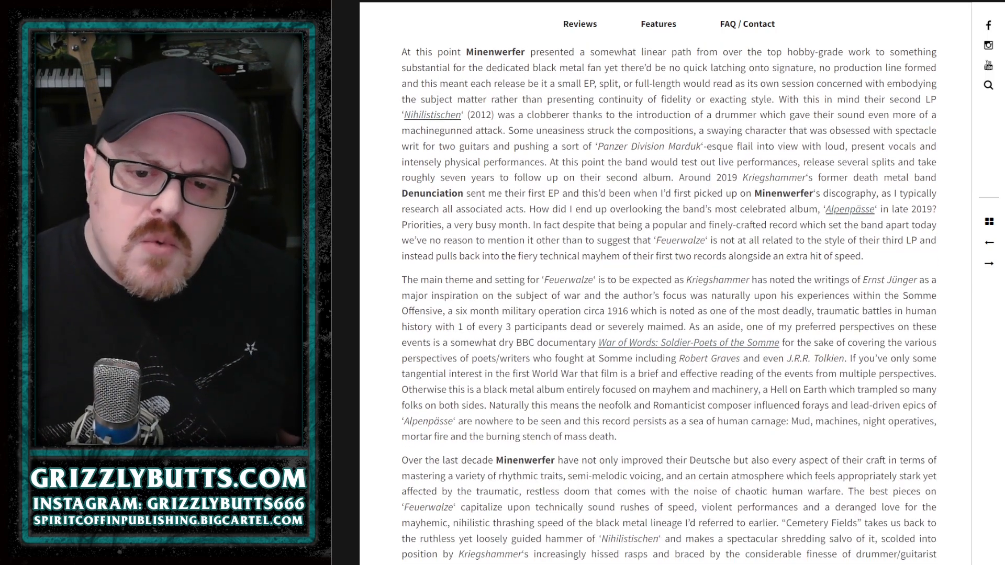
scroll(down, 3)
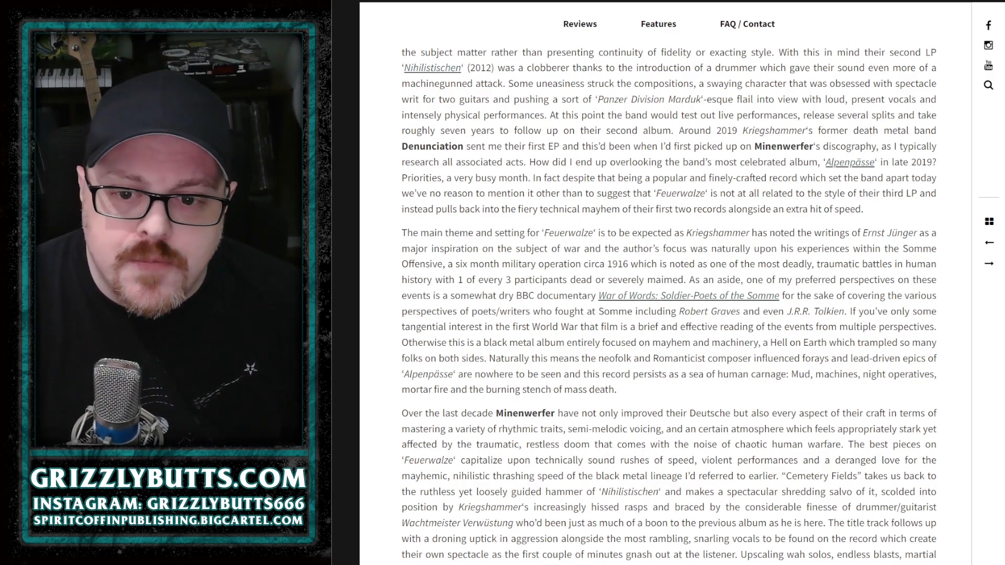
scroll(down, 3)
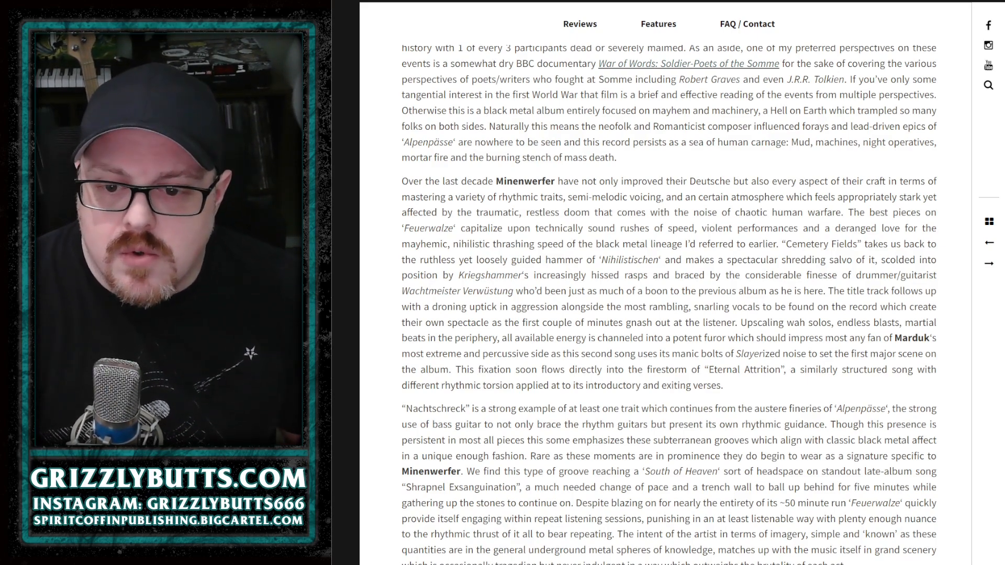
scroll(down, 3)
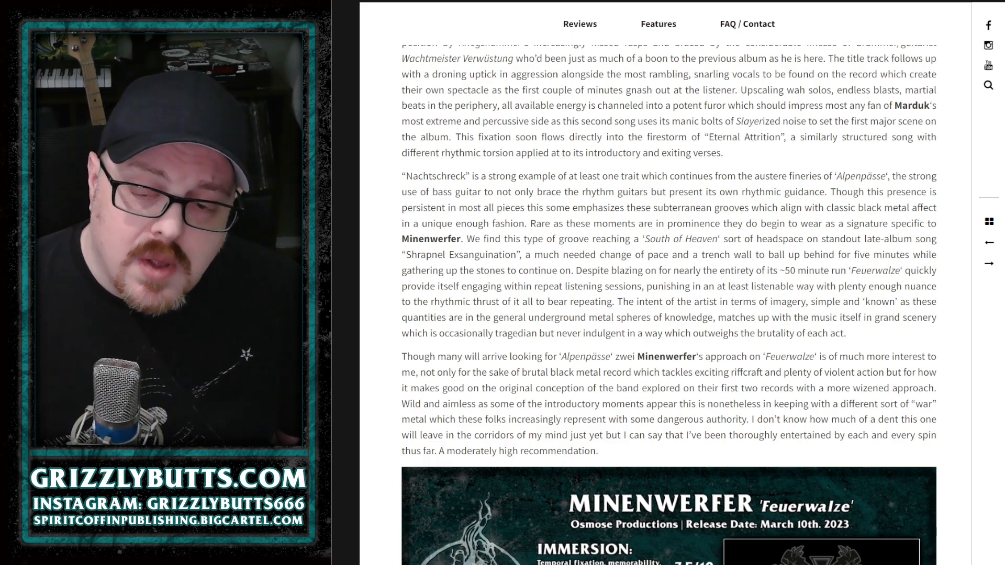
scroll(down, 3)
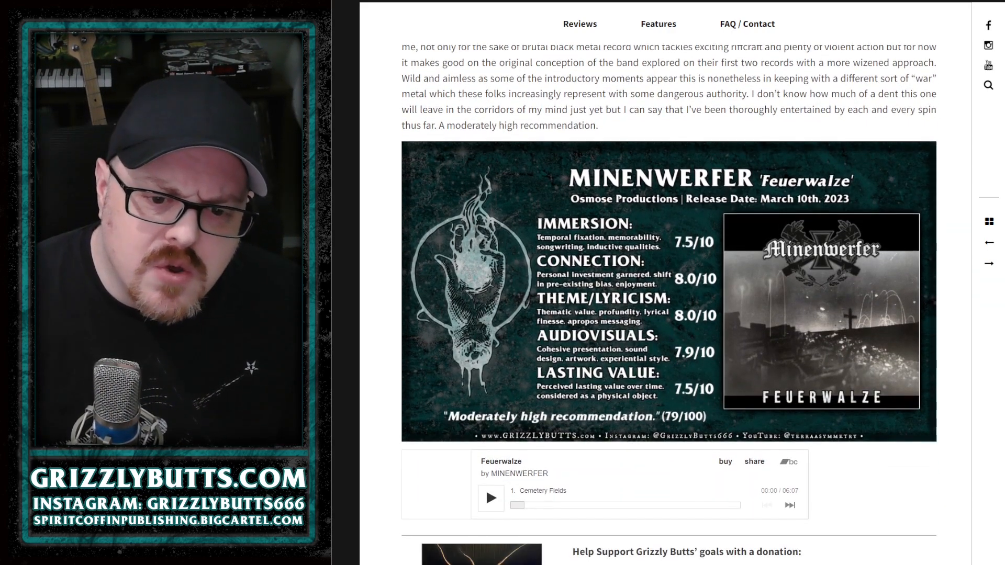
scroll(down, 3)
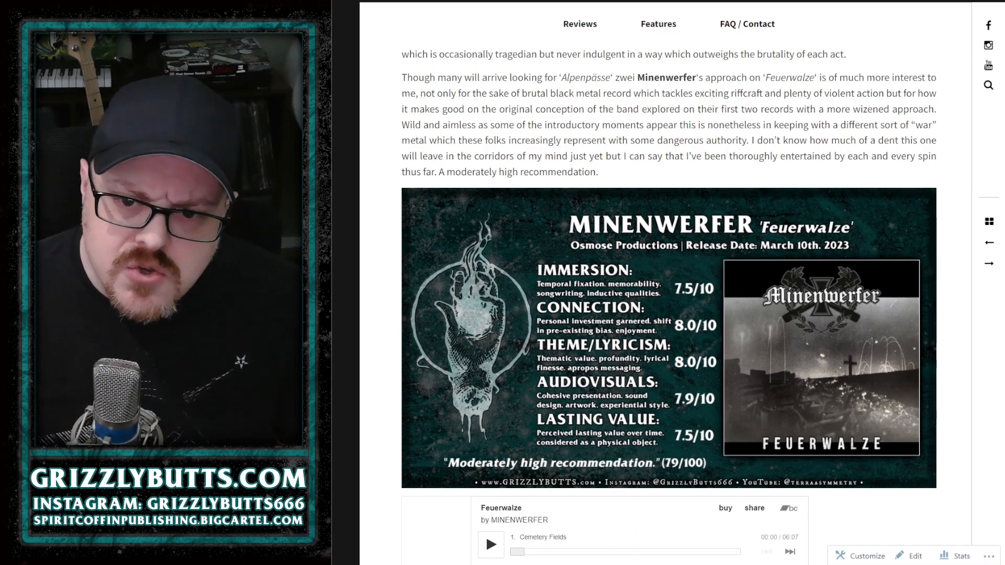